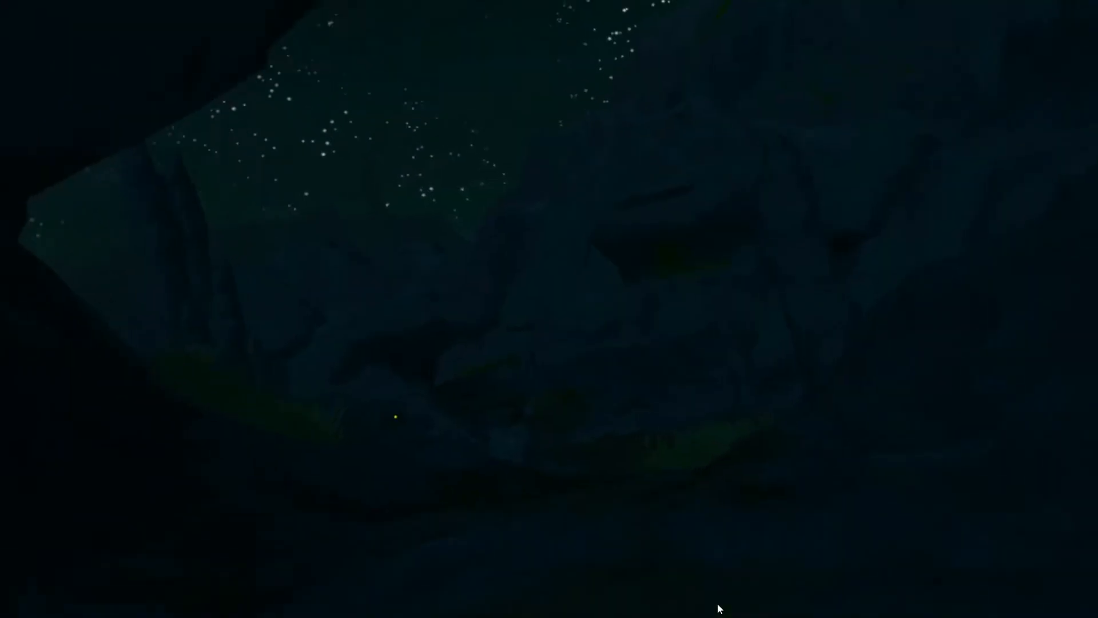
mouse_move(717, 608)
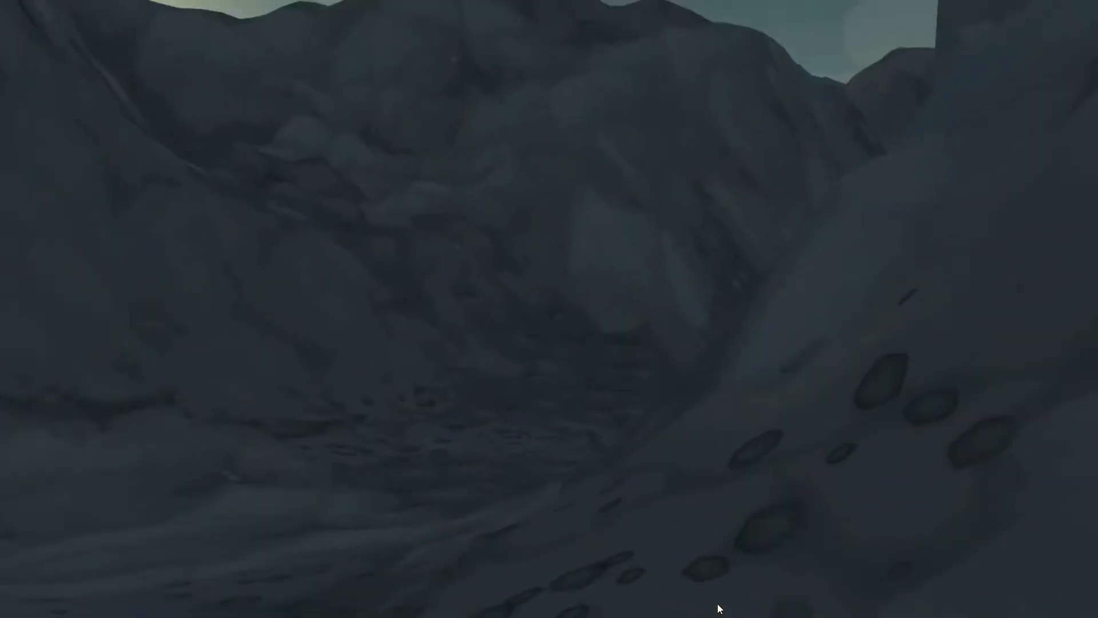
mouse_move(717, 608)
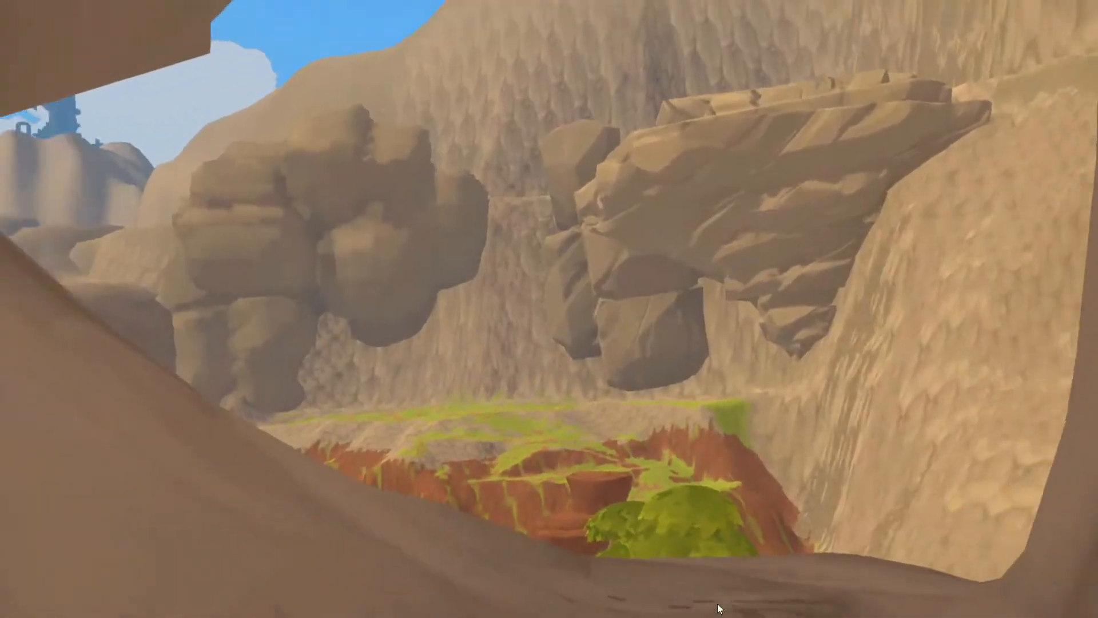
mouse_move(717, 608)
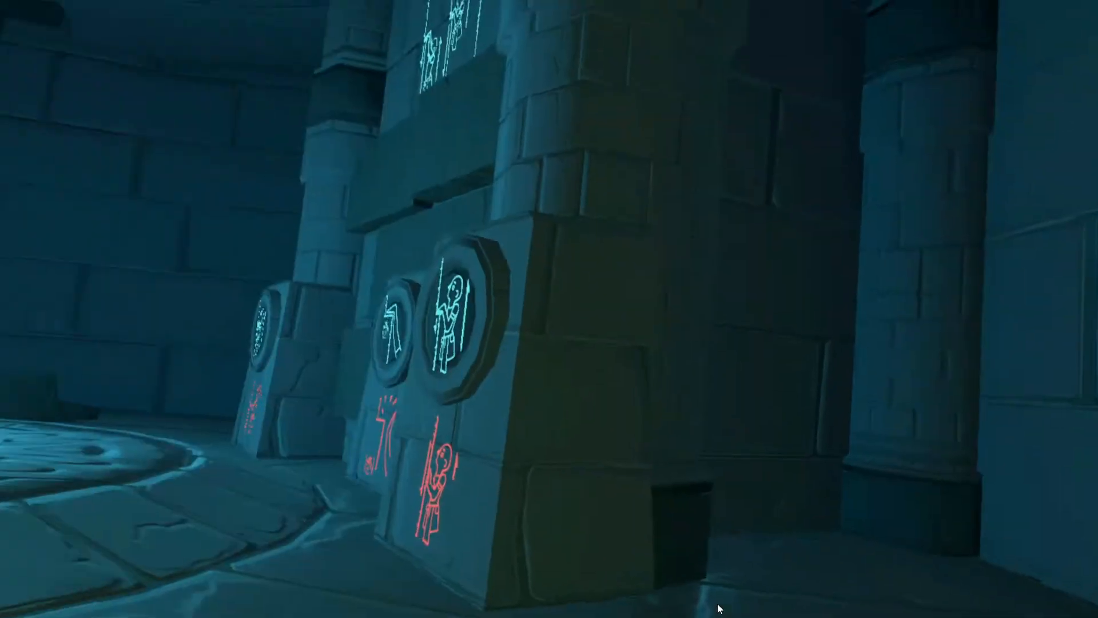
mouse_move(549, 309)
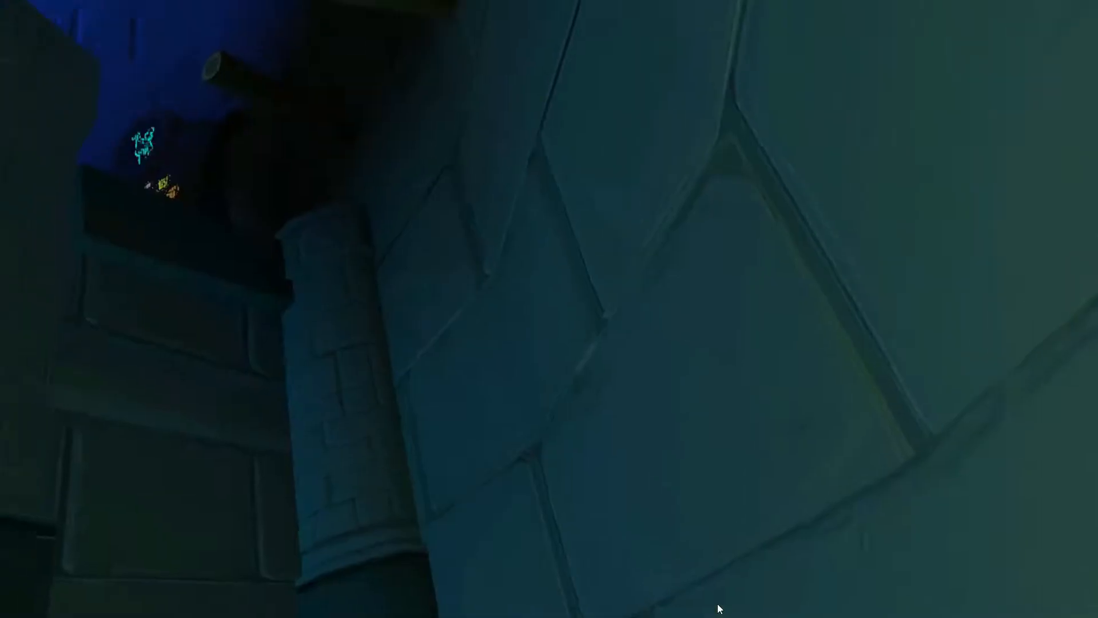
mouse_move(717, 608)
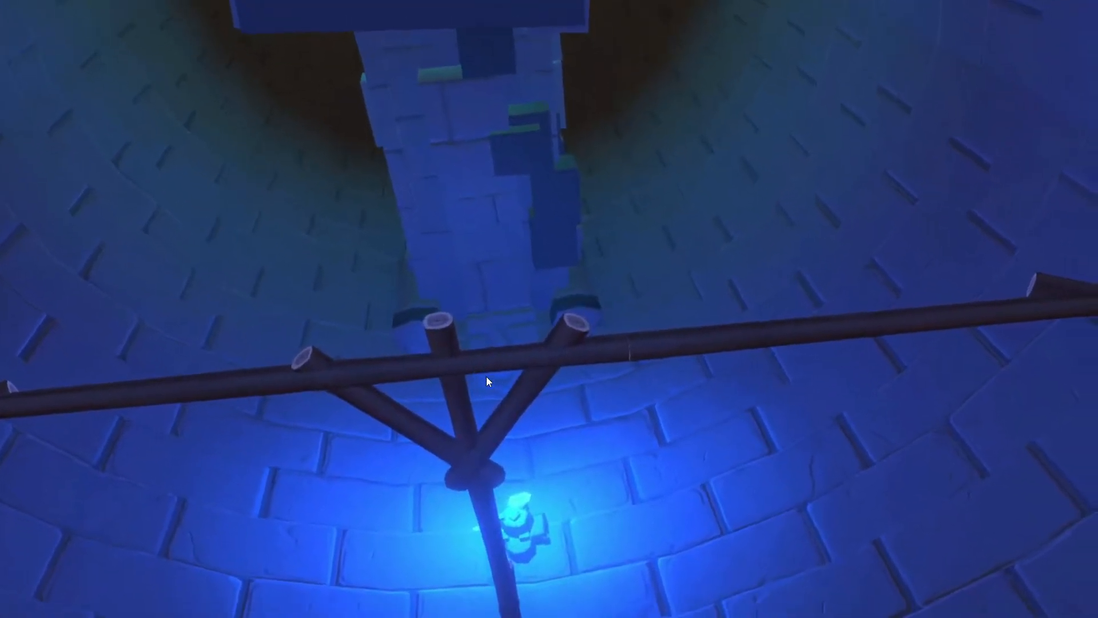
mouse_move(488, 380)
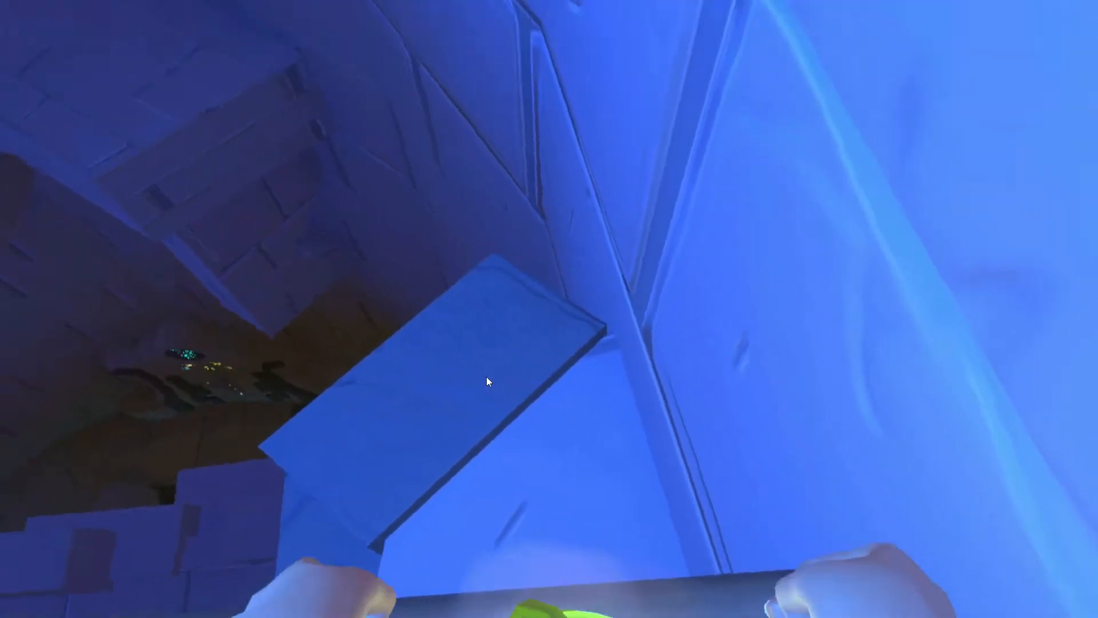
mouse_move(488, 382)
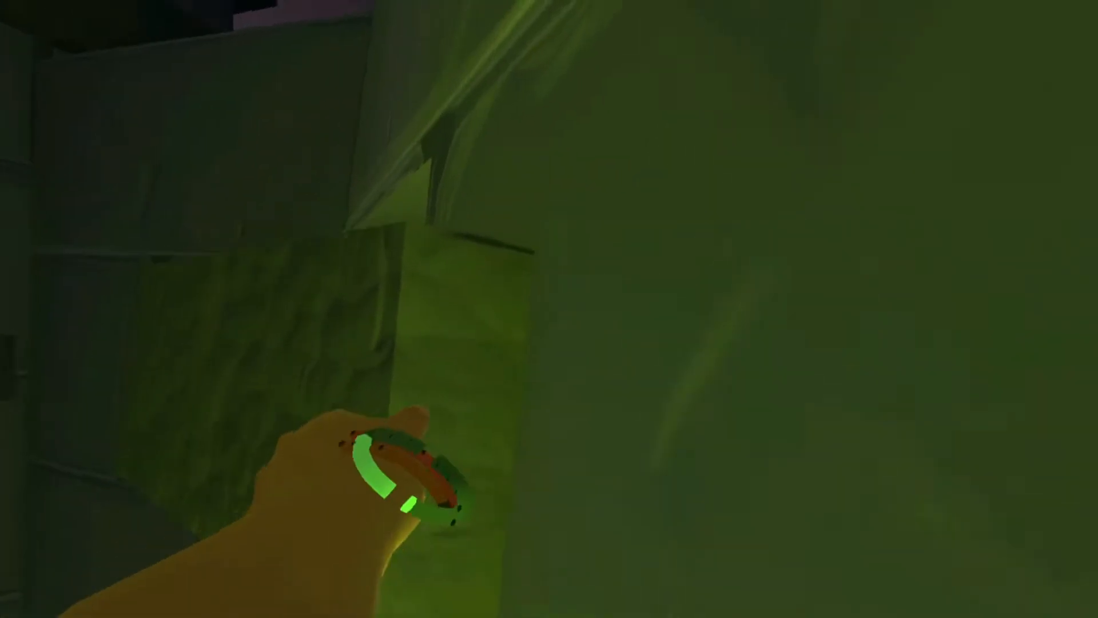
mouse_move(549, 309)
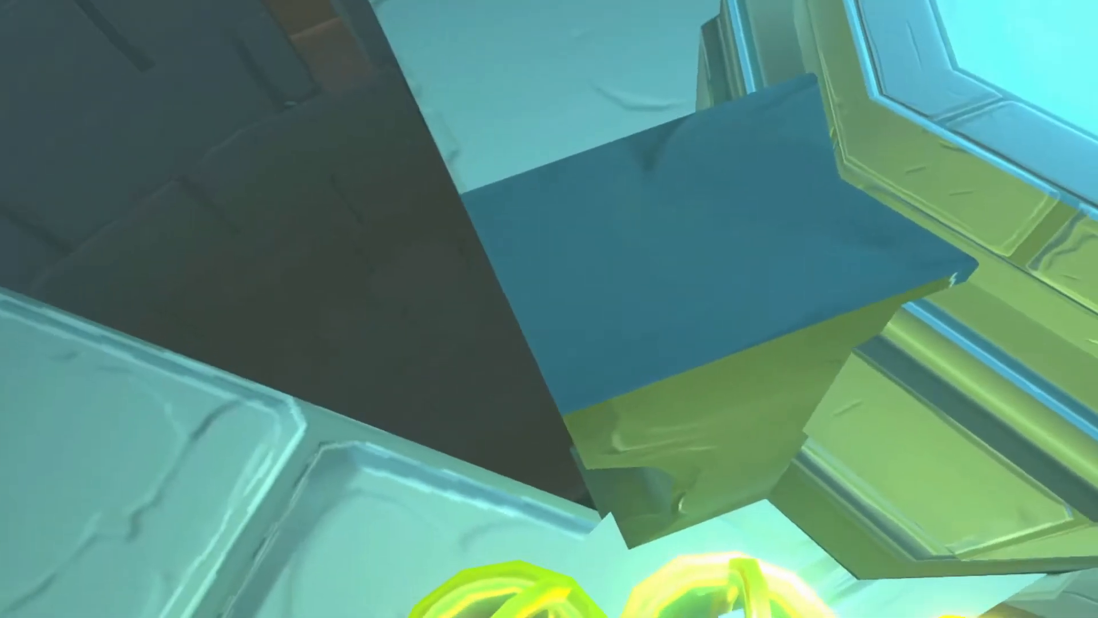
mouse_move(549, 309)
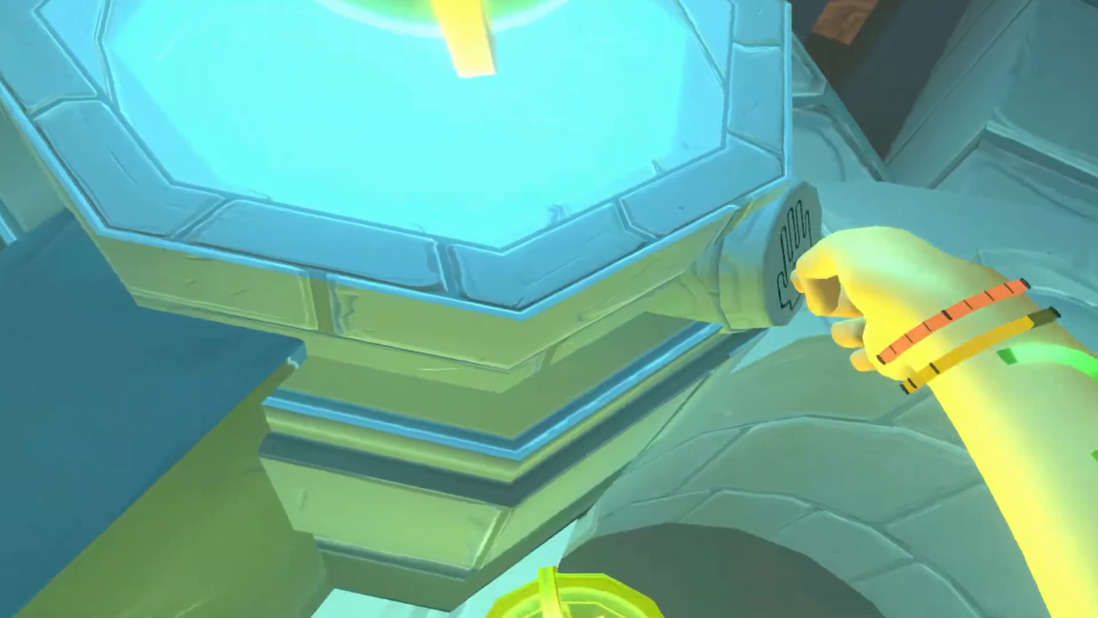